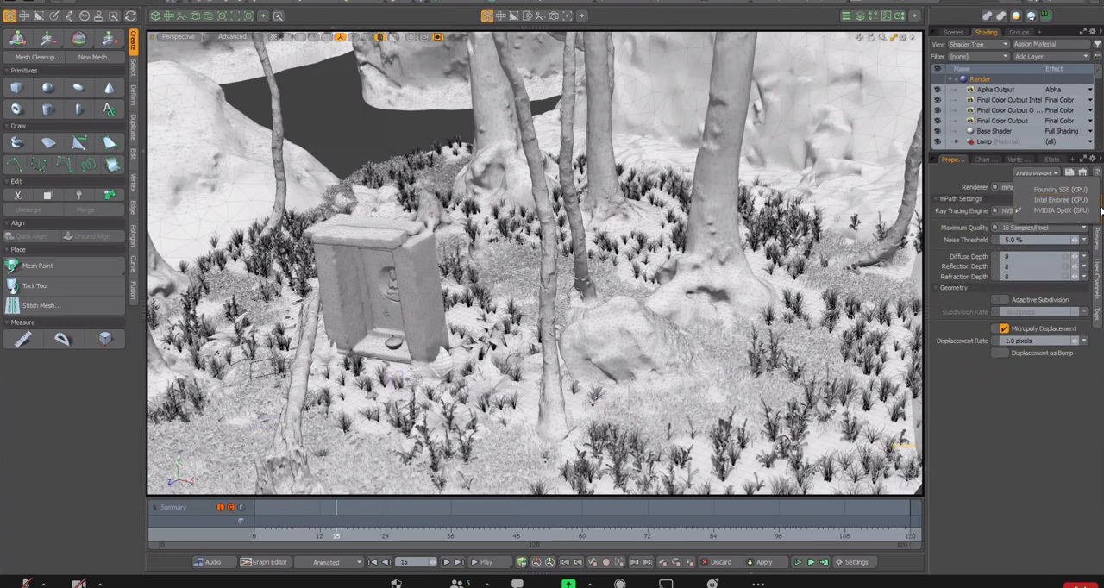
- Show the grey doorway render denoised with Intel after reviewing sample quality options
{"action": "left_click", "coordinate": [1034, 227]}
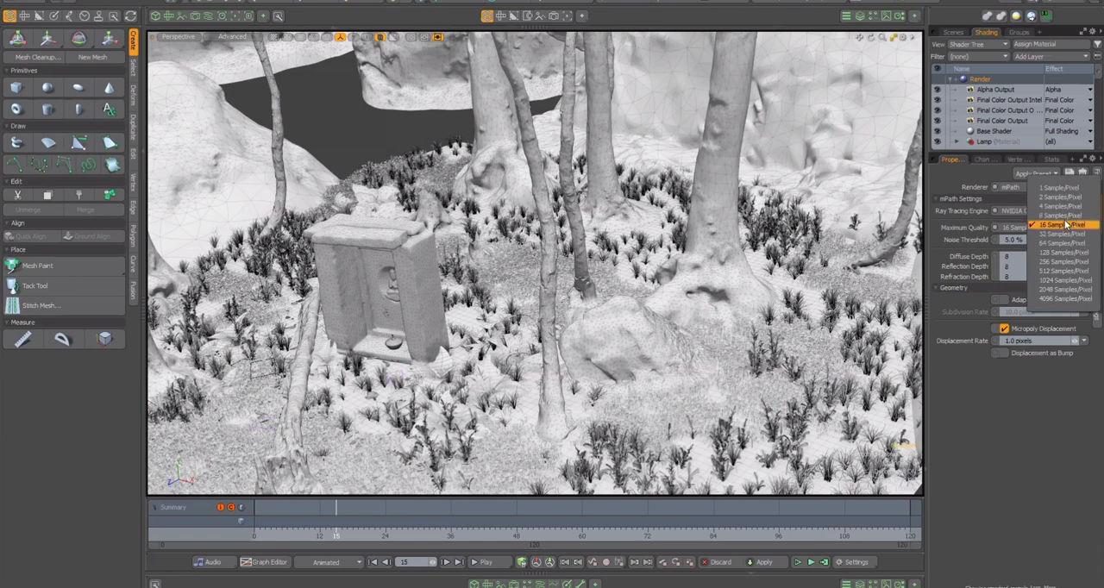
{"action": "mouse_move", "coordinate": [1069, 175]}
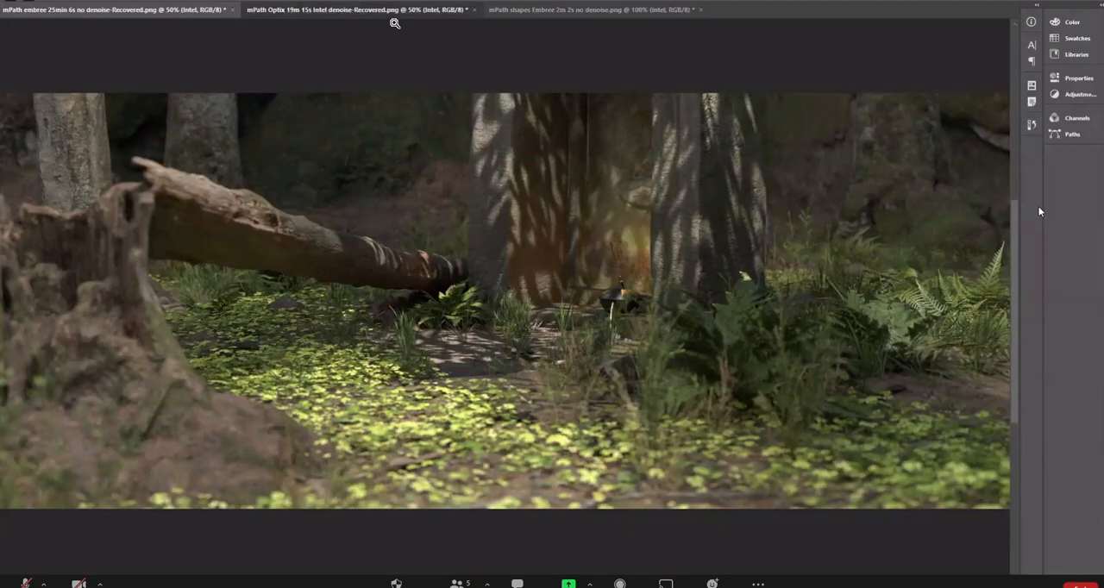
{"action": "left_click", "coordinate": [594, 9]}
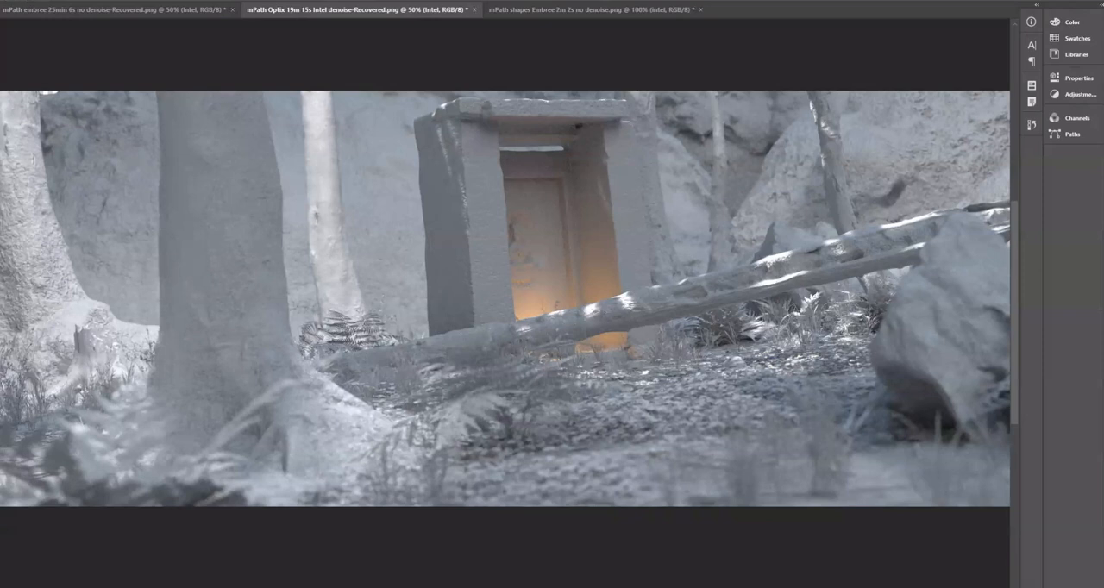
{"action": "mouse_move", "coordinate": [655, 29]}
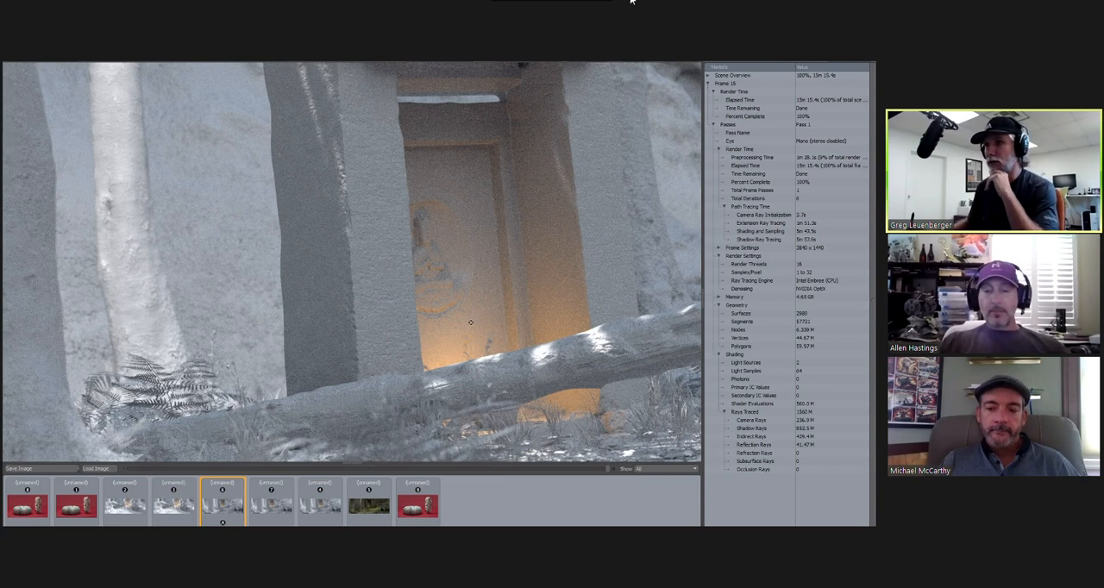
{"action": "mouse_move", "coordinate": [672, 29]}
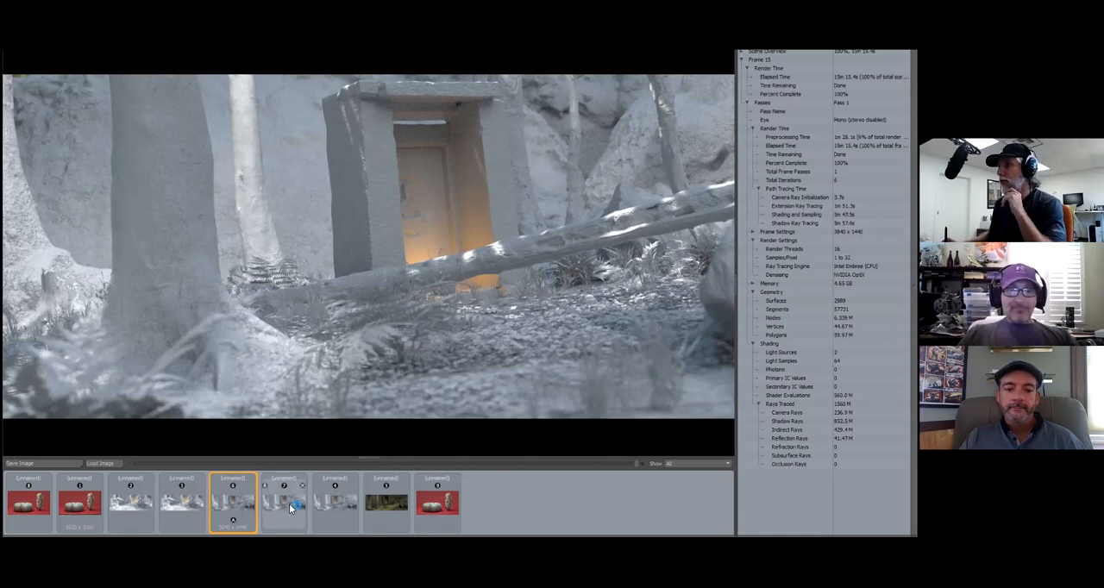
- Flip between the Foundry SSE, Intel Embree and NVIDIA OptiX doorway renders, then show the fabric shapes render
{"action": "left_click", "coordinate": [284, 503]}
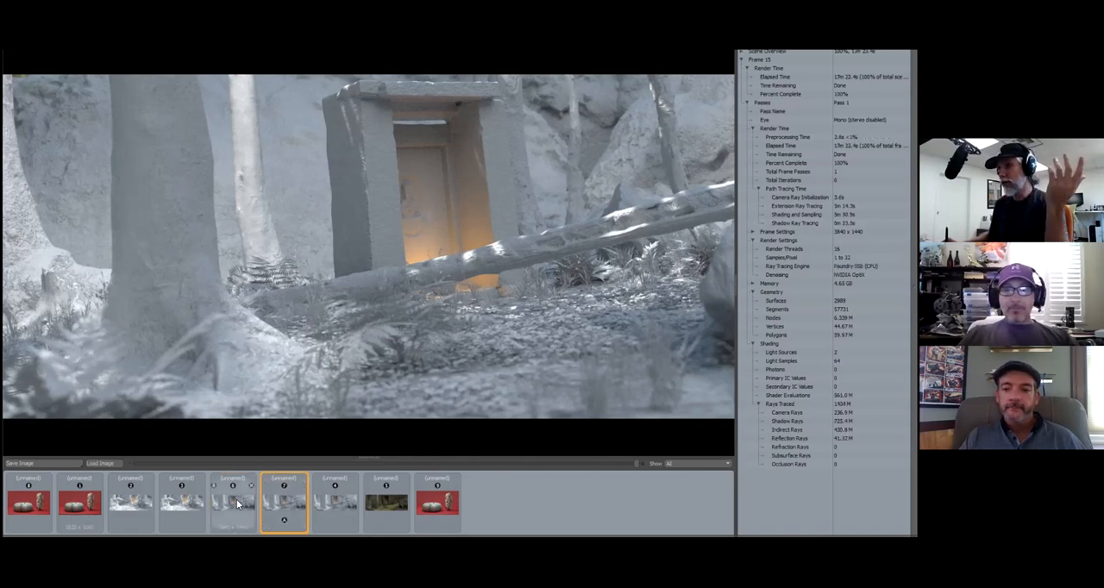
{"action": "left_click", "coordinate": [231, 502]}
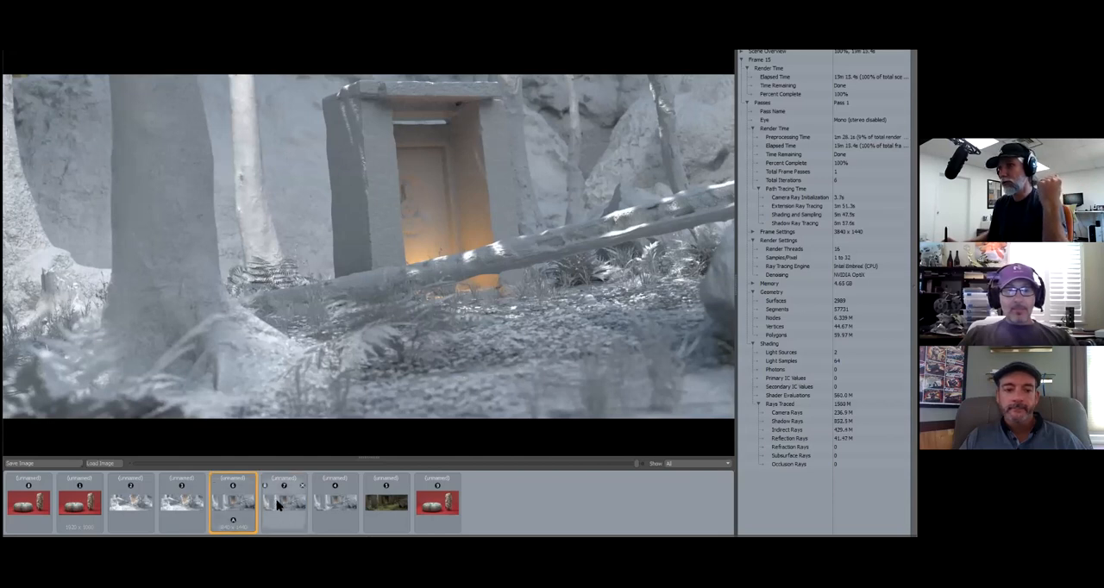
{"action": "left_click", "coordinate": [285, 503]}
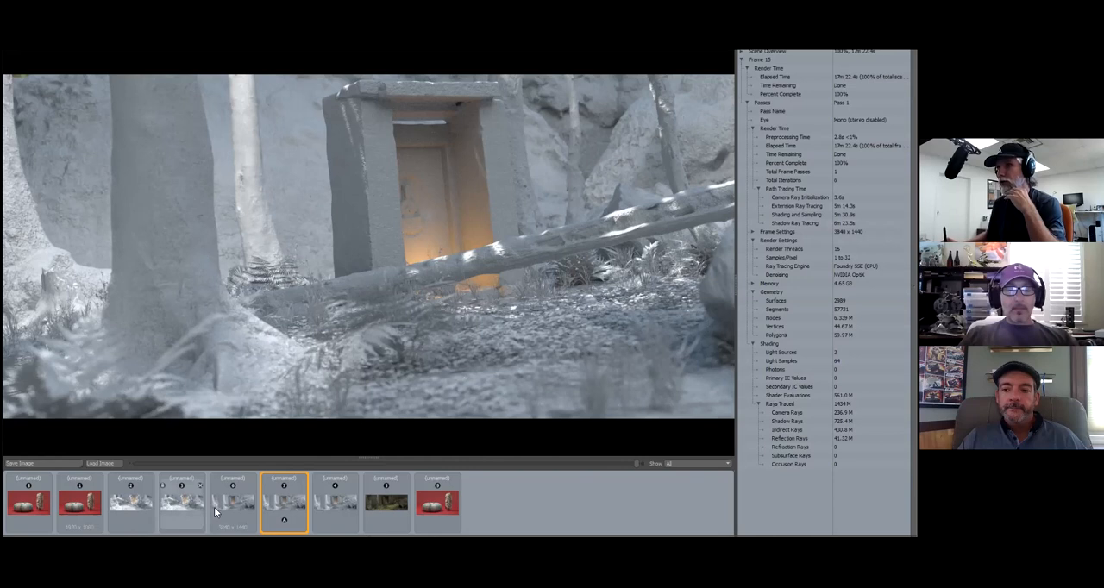
{"action": "left_click", "coordinate": [232, 503]}
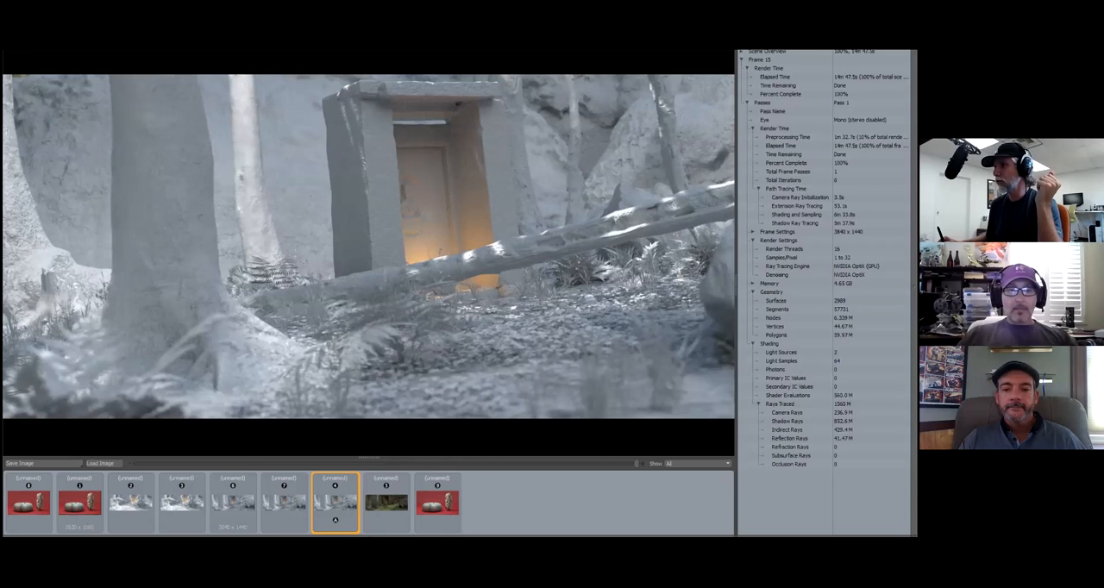
{"action": "mouse_move", "coordinate": [565, 513]}
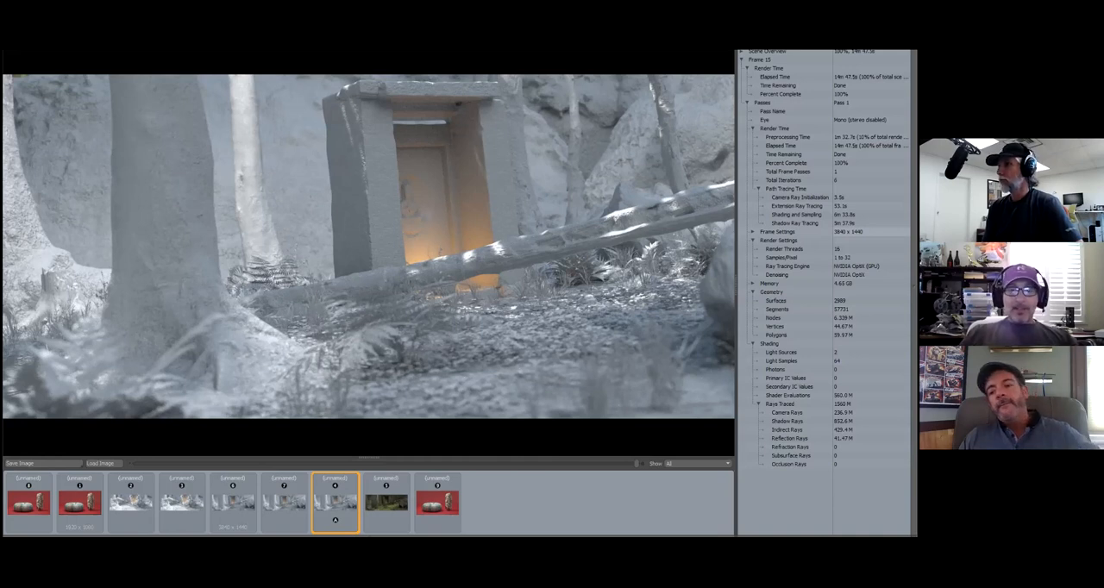
{"action": "left_click", "coordinate": [437, 502]}
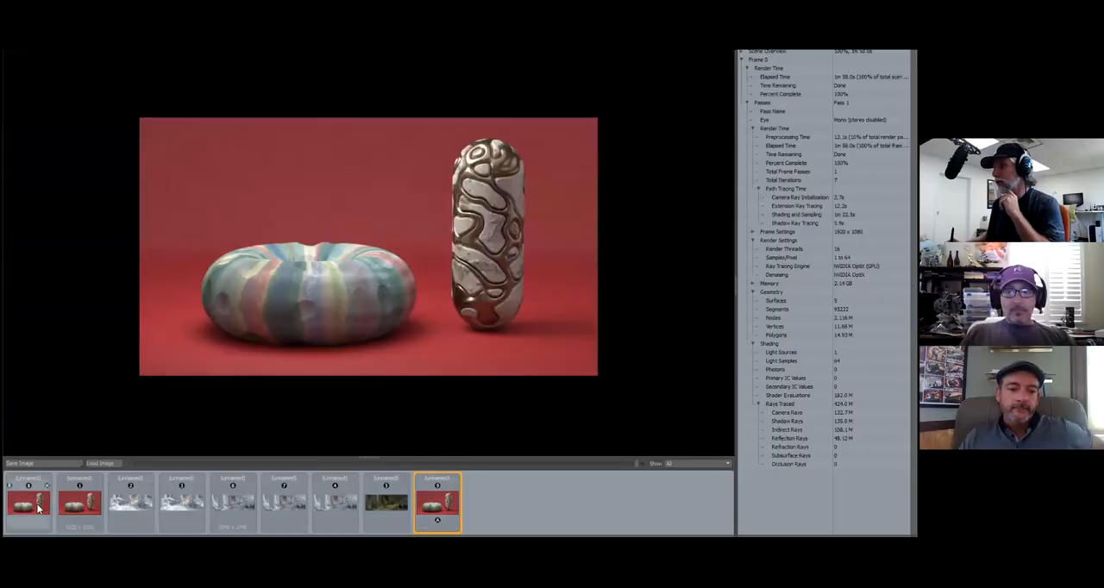
- Flip between the Foundry and Intel Embree CPU fabric renders, ending on the NVIDIA OptiX GPU render
{"action": "left_click", "coordinate": [29, 503]}
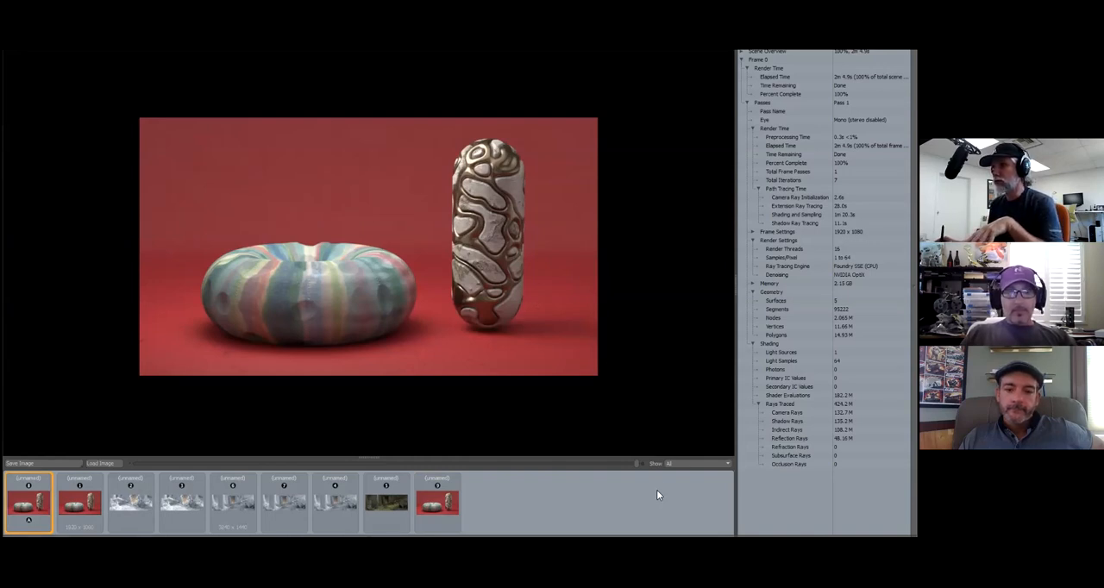
{"action": "mouse_move", "coordinate": [655, 499]}
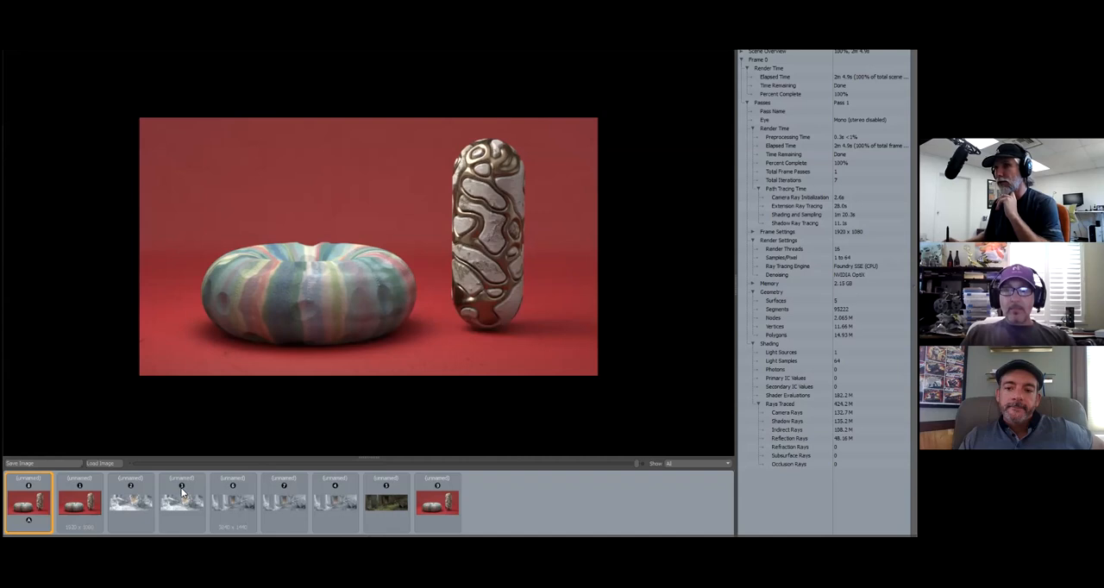
{"action": "left_click", "coordinate": [79, 502]}
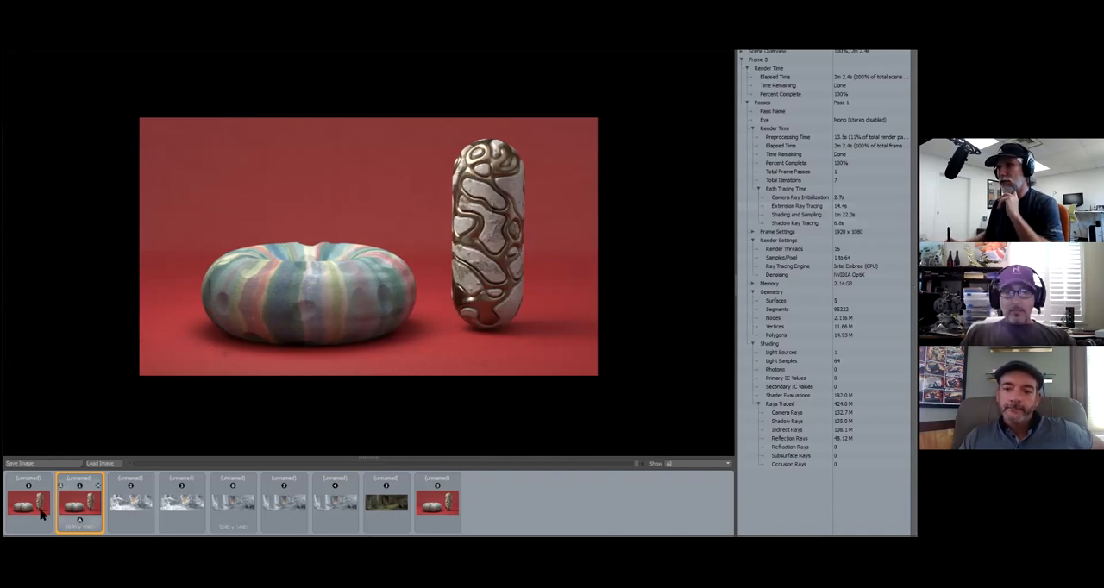
{"action": "left_click", "coordinate": [28, 503]}
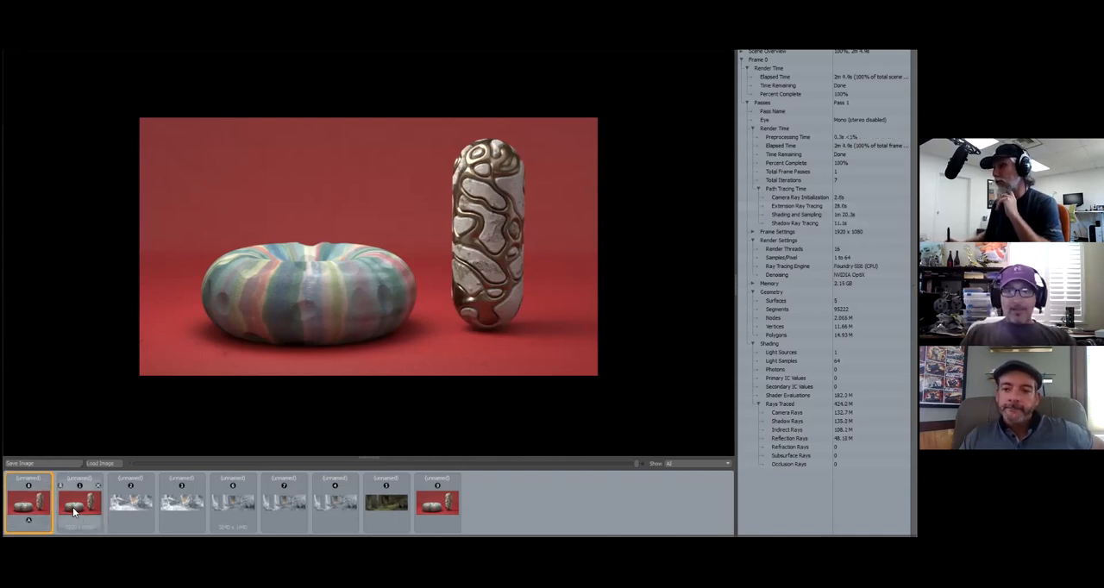
{"action": "left_click", "coordinate": [78, 503]}
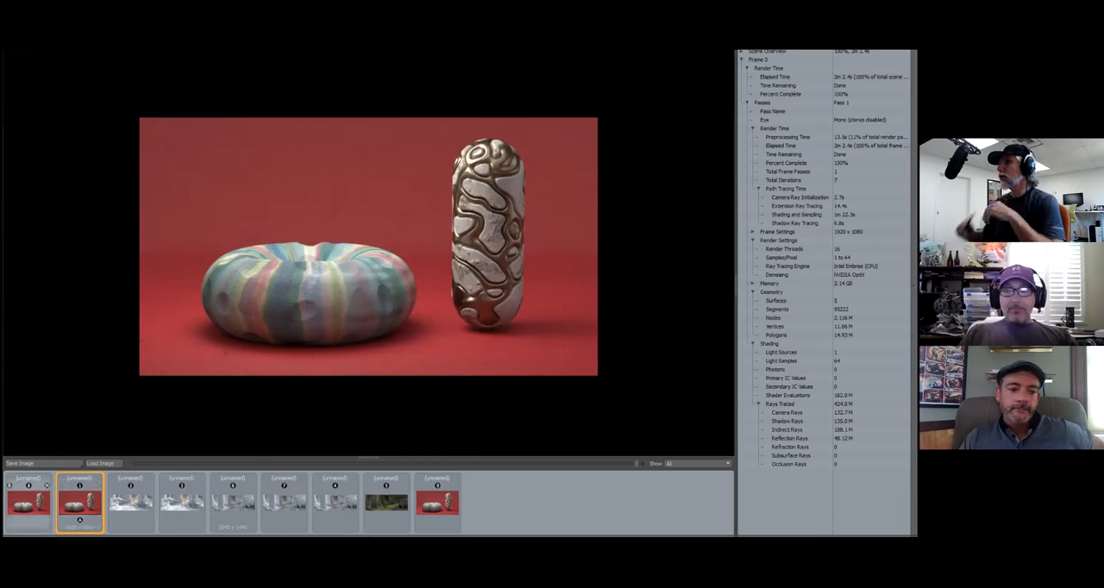
{"action": "left_click", "coordinate": [437, 502]}
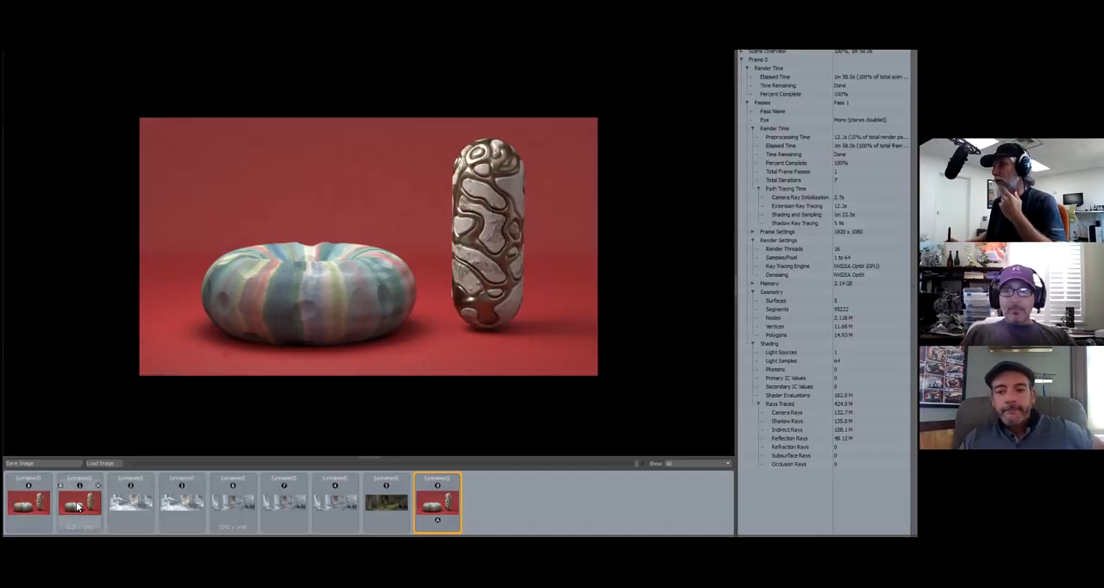
- Show the Intel Embree fabric render before moving to the forest doorway scene
{"action": "left_click", "coordinate": [78, 503]}
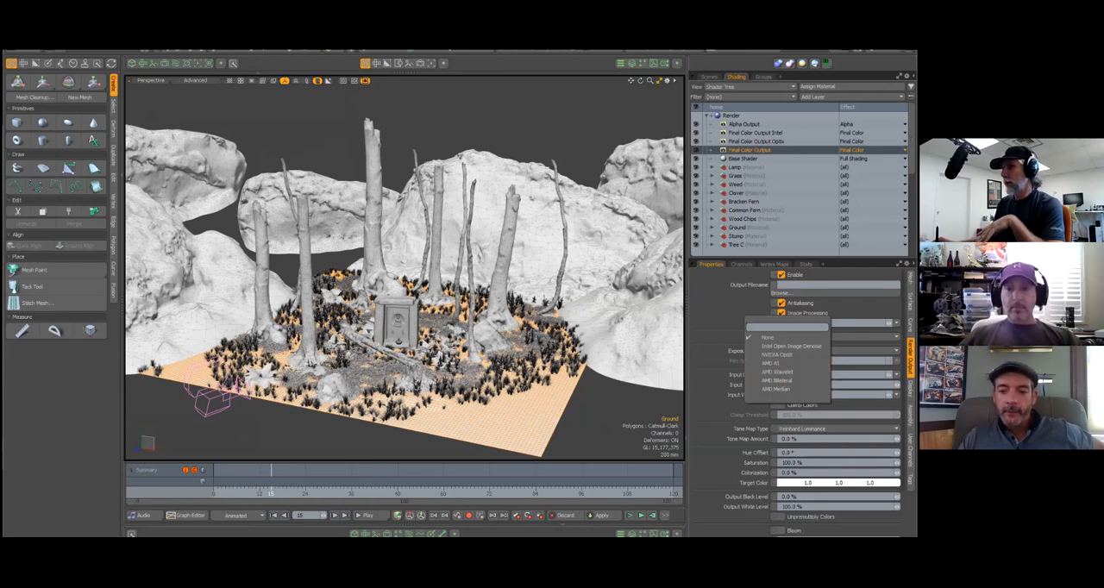
- Choose None as the denoiser for the forest scene's Final Color Output
{"action": "left_click", "coordinate": [768, 337]}
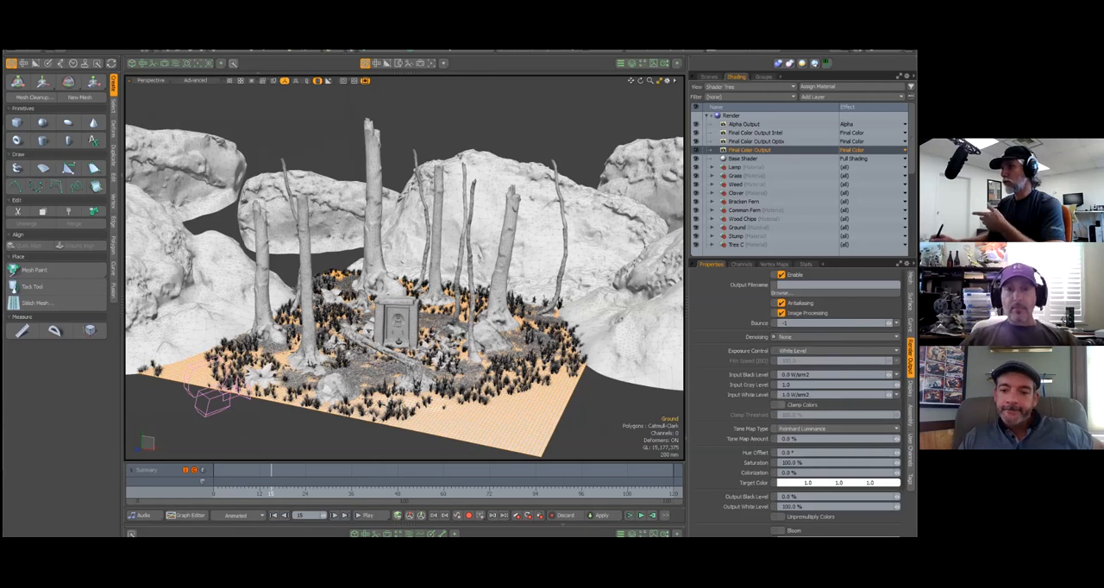
{"action": "mouse_move", "coordinate": [800, 404]}
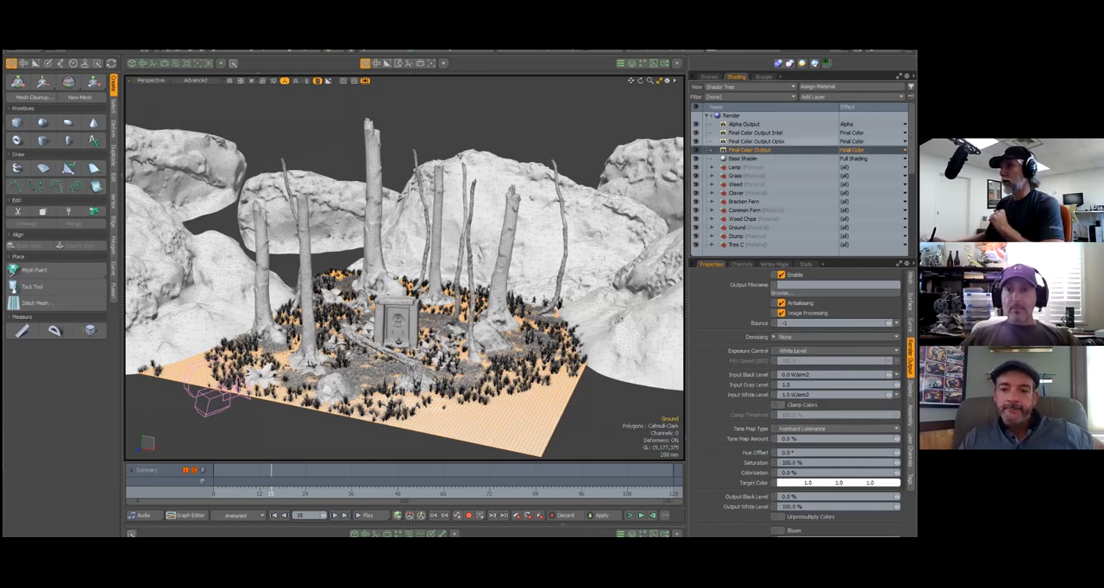
{"action": "left_click", "coordinate": [754, 141]}
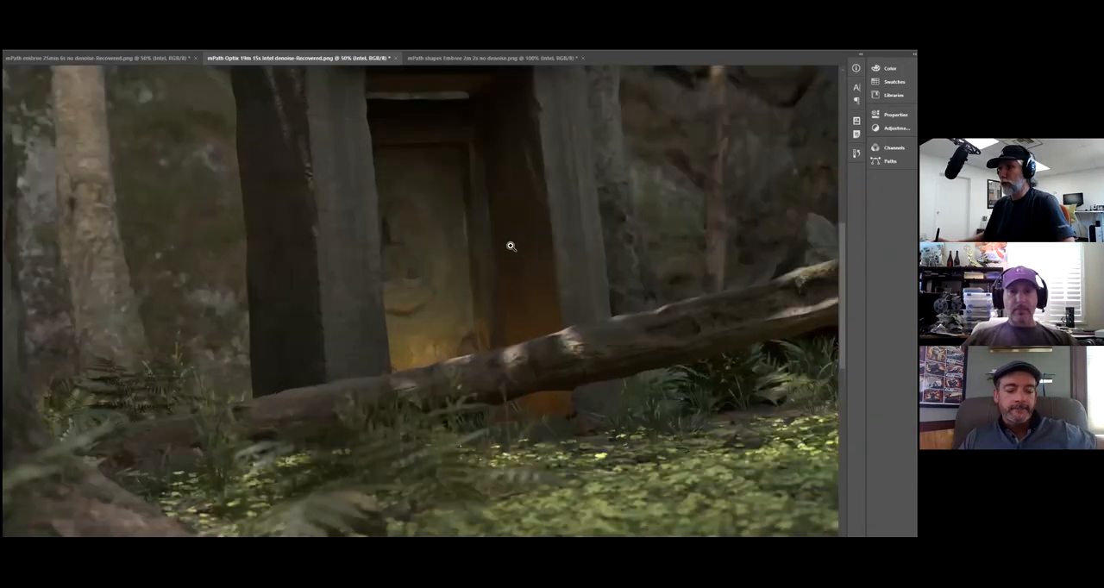
{"action": "scroll", "scroll_direction": "up", "scroll_amount": 3}
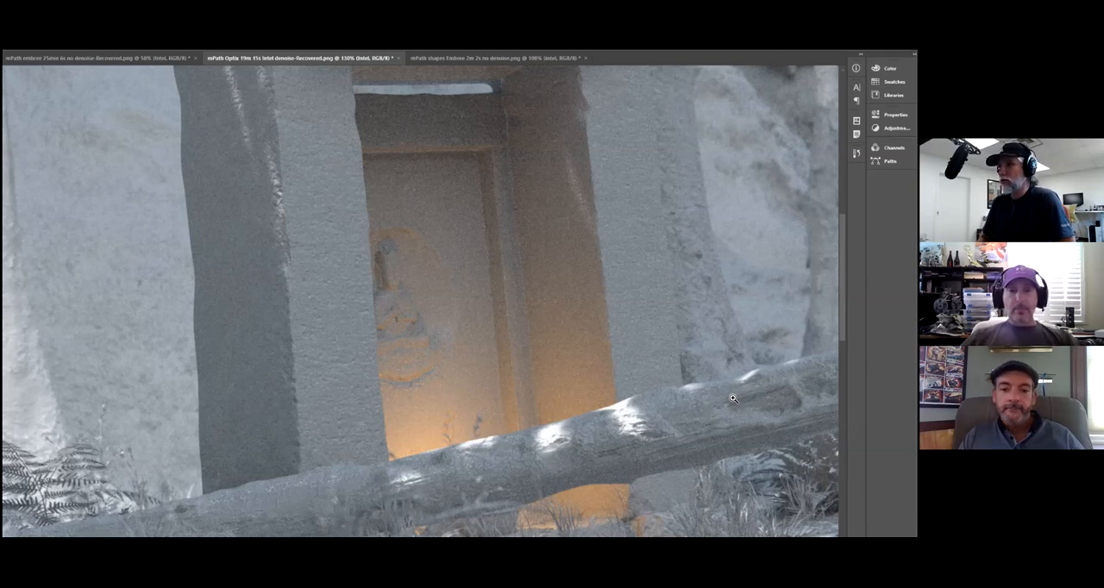
{"action": "mouse_move", "coordinate": [450, 199]}
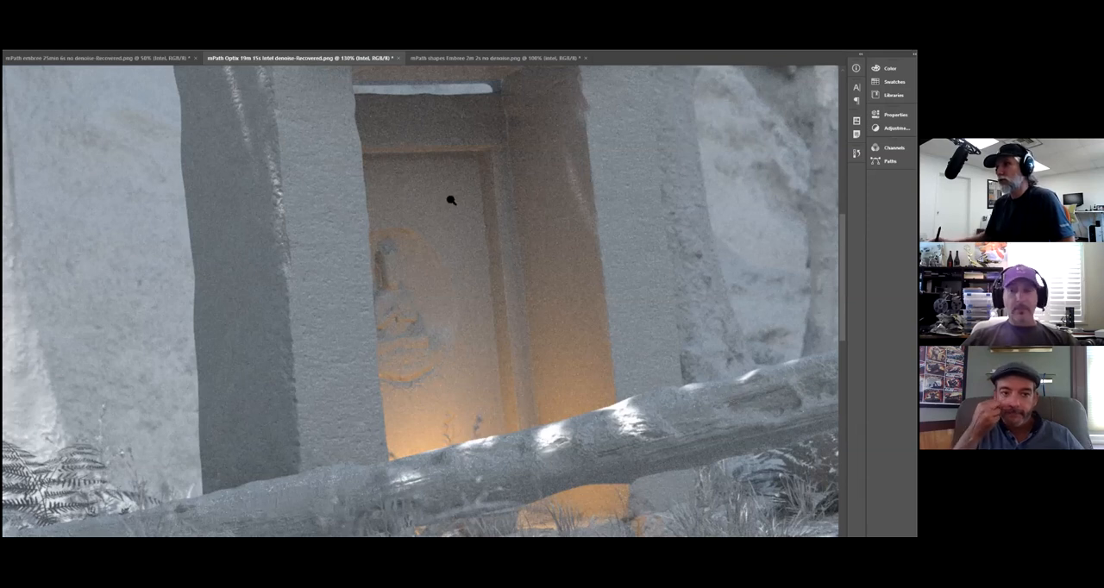
{"action": "mouse_move", "coordinate": [724, 306]}
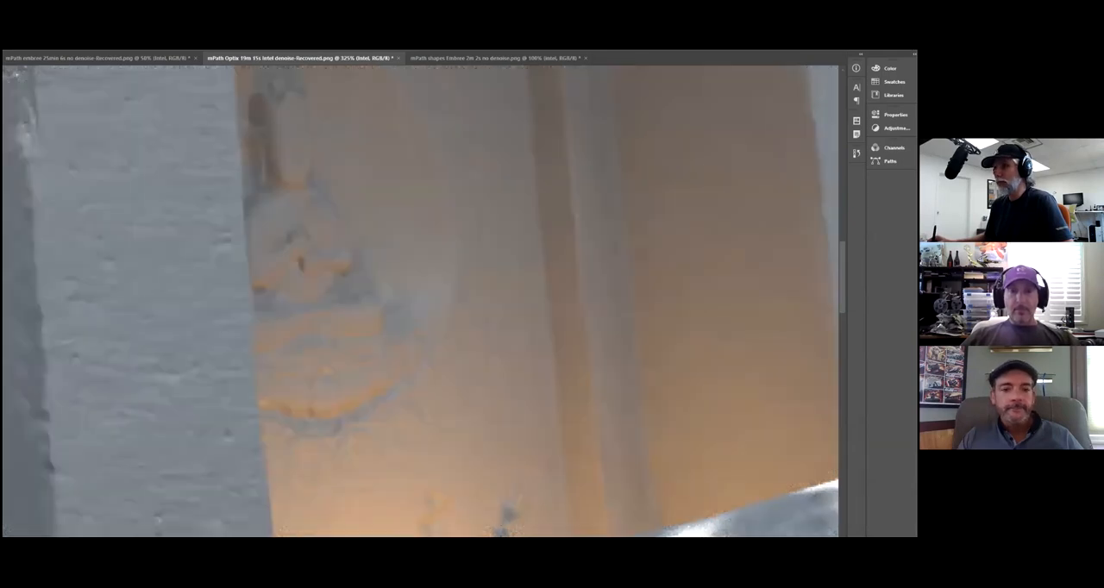
{"action": "mouse_move", "coordinate": [447, 183]}
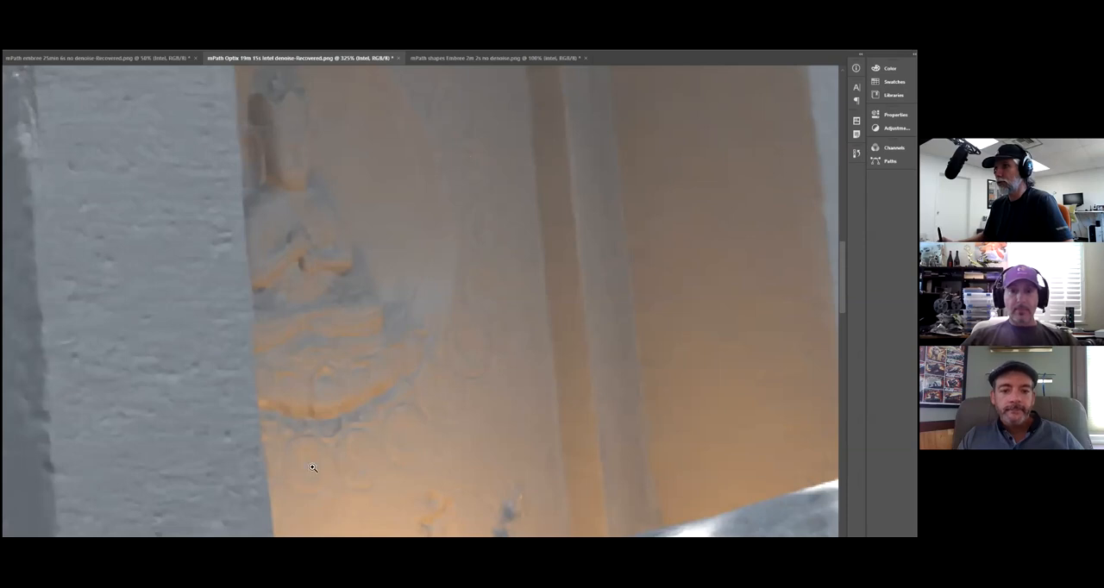
{"action": "mouse_move", "coordinate": [515, 509]}
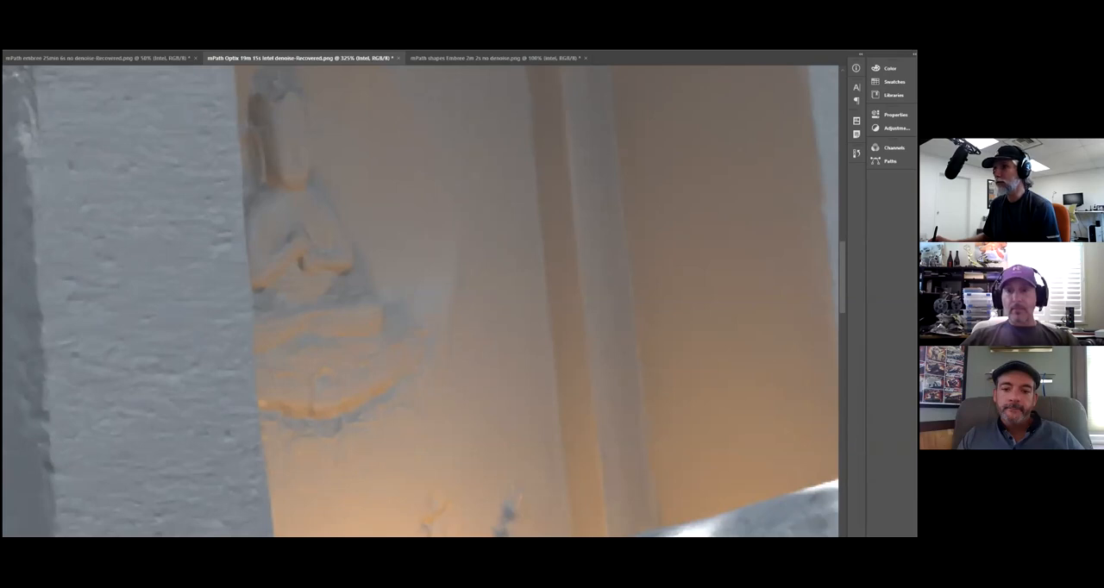
{"action": "mouse_move", "coordinate": [479, 440]}
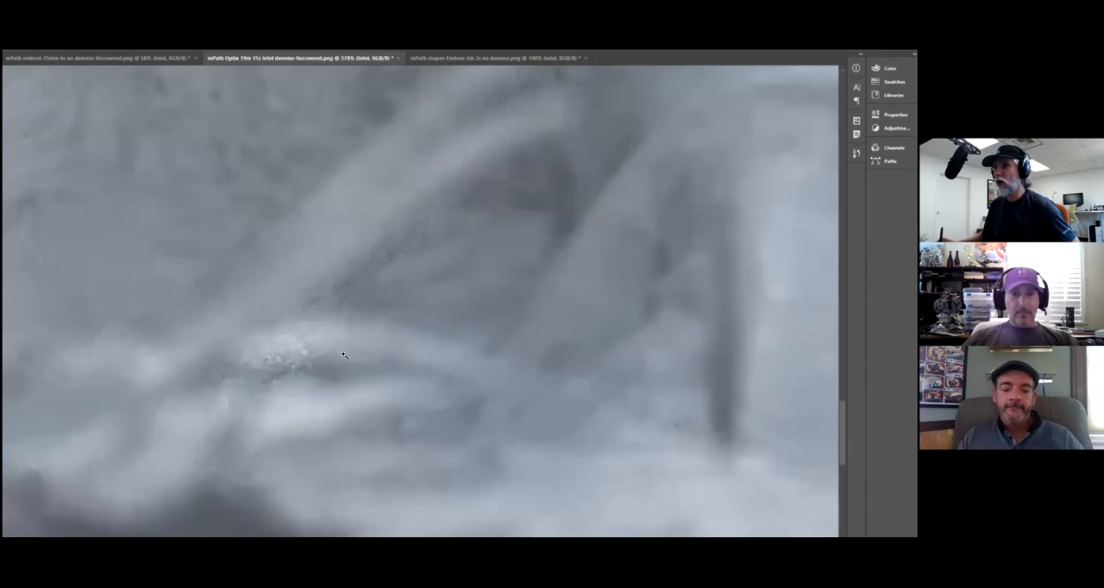
{"action": "mouse_move", "coordinate": [370, 344]}
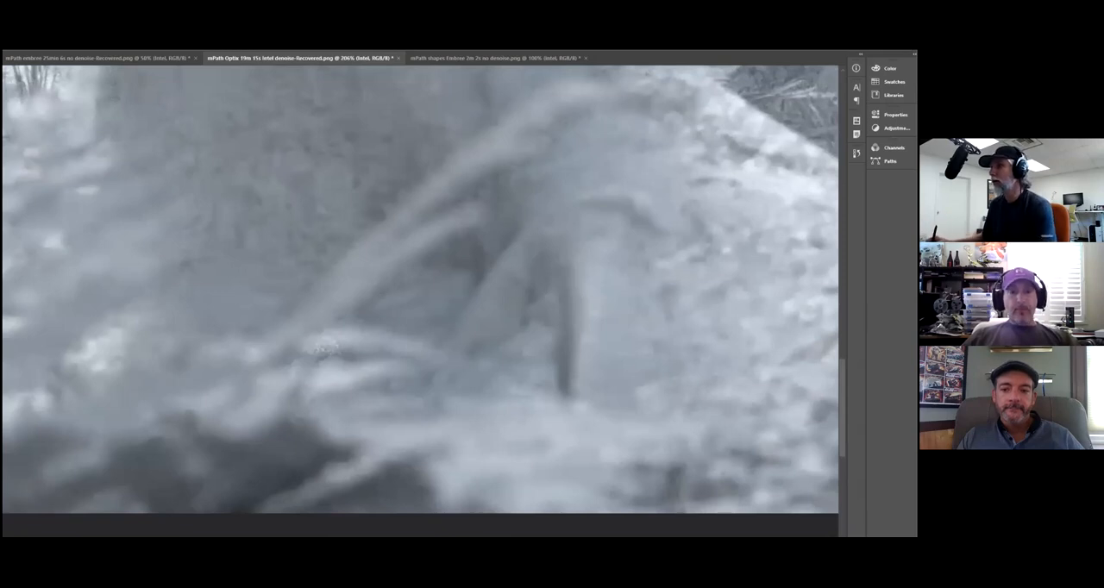
{"action": "mouse_move", "coordinate": [323, 347]}
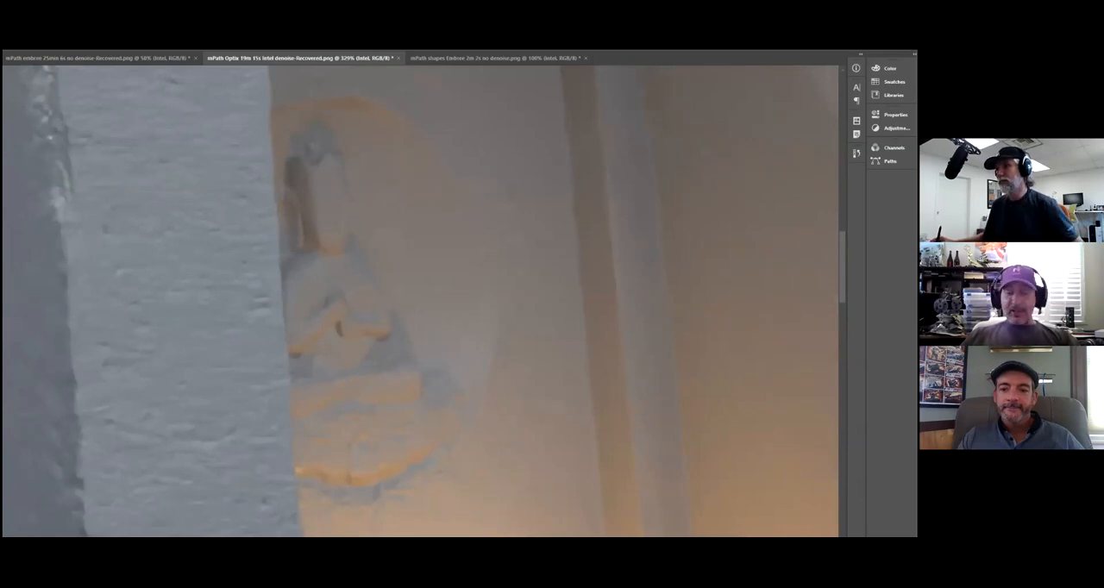
{"action": "mouse_move", "coordinate": [314, 483]}
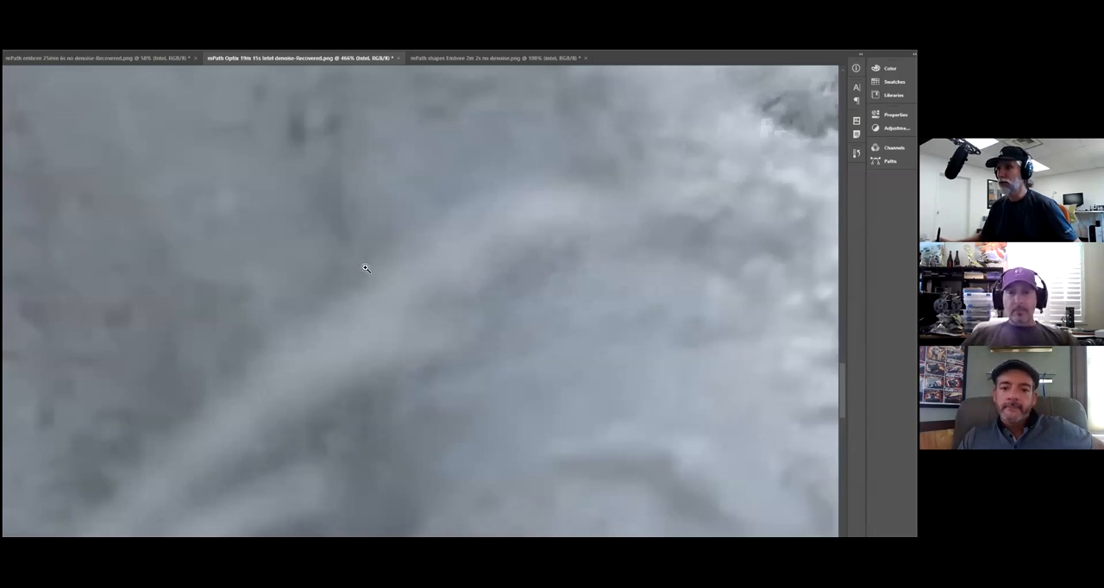
{"action": "mouse_move", "coordinate": [364, 267]}
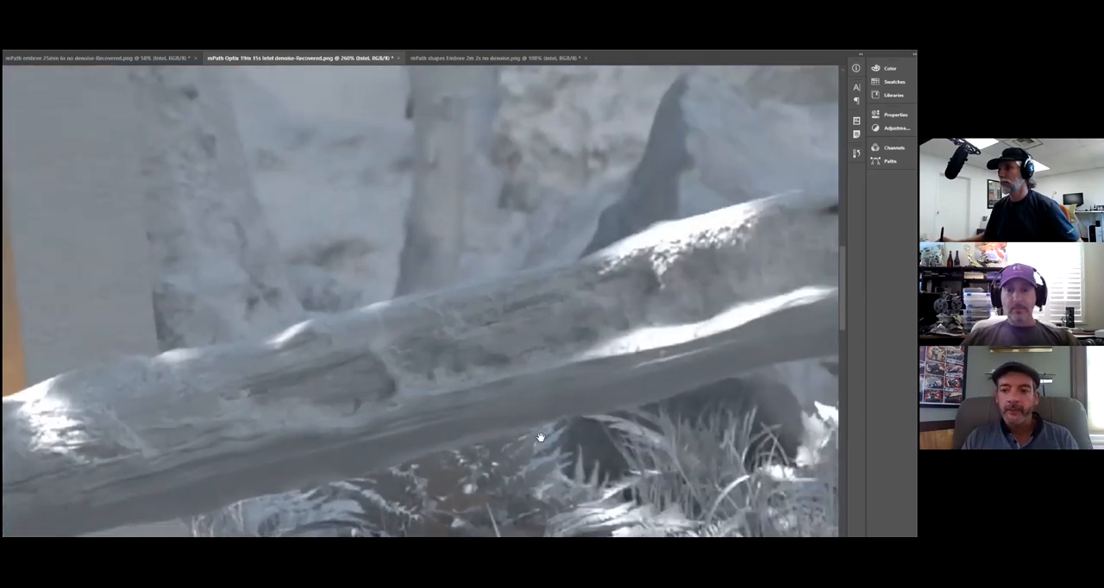
- Pan the zoomed Intel-denoised forest render toward the fallen log and grass
{"action": "left_click_drag", "start_coordinate": [540, 437], "coordinate": [358, 436]}
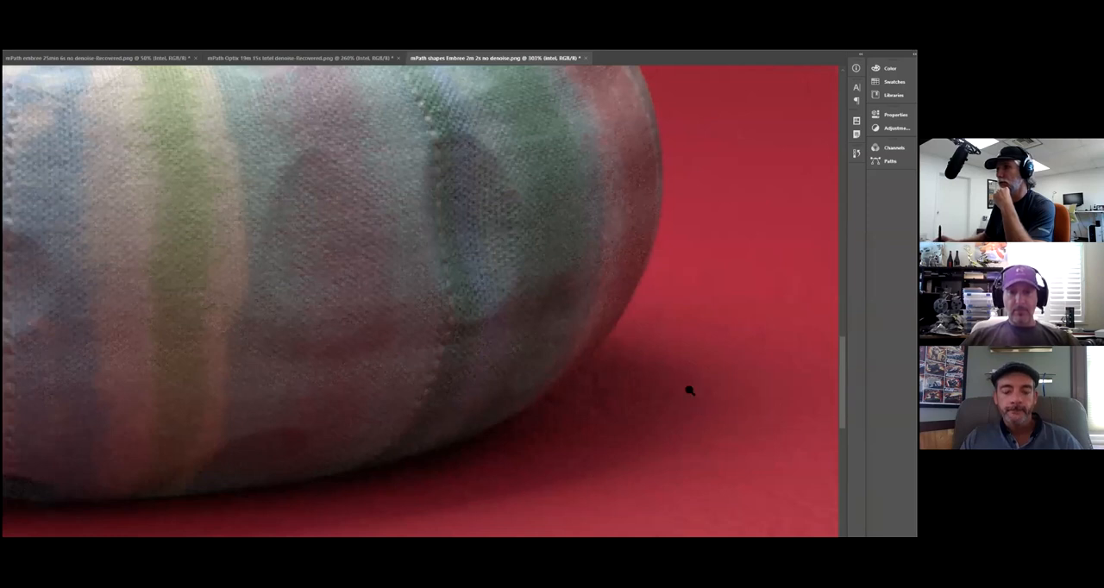
{"action": "mouse_move", "coordinate": [718, 497]}
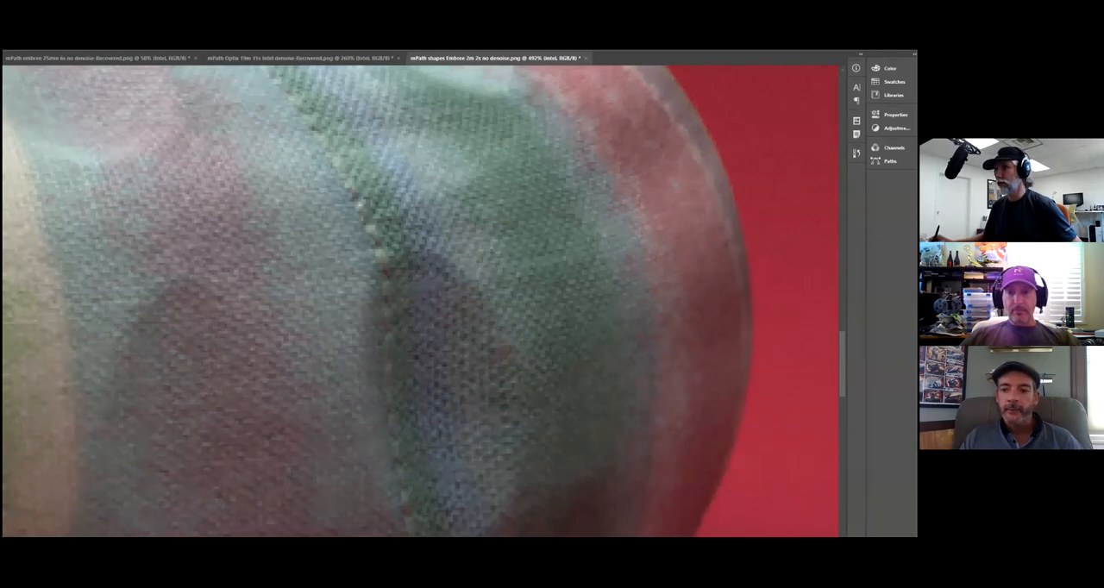
{"action": "mouse_move", "coordinate": [721, 399]}
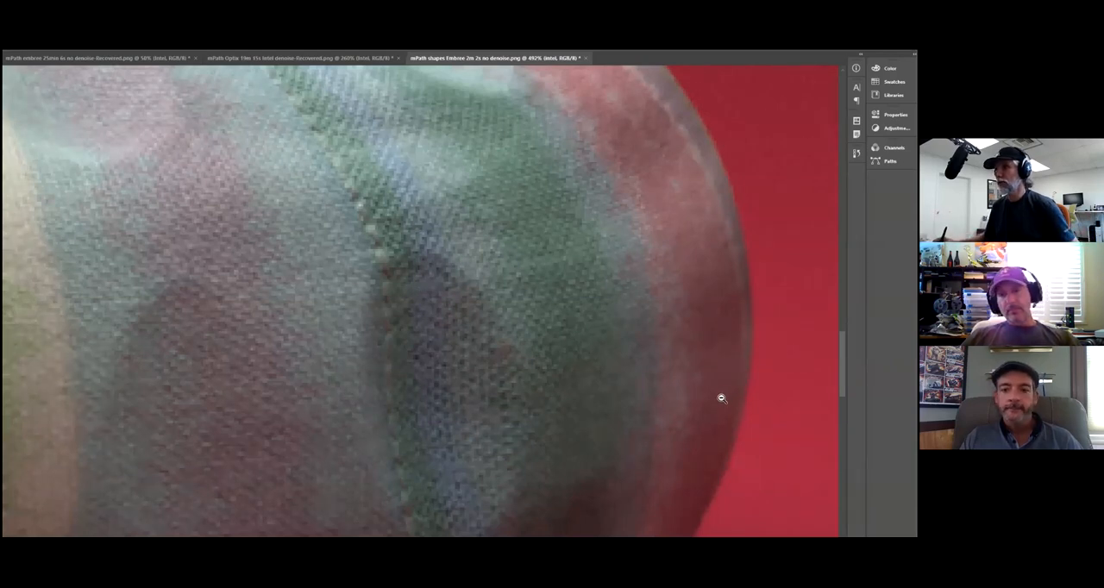